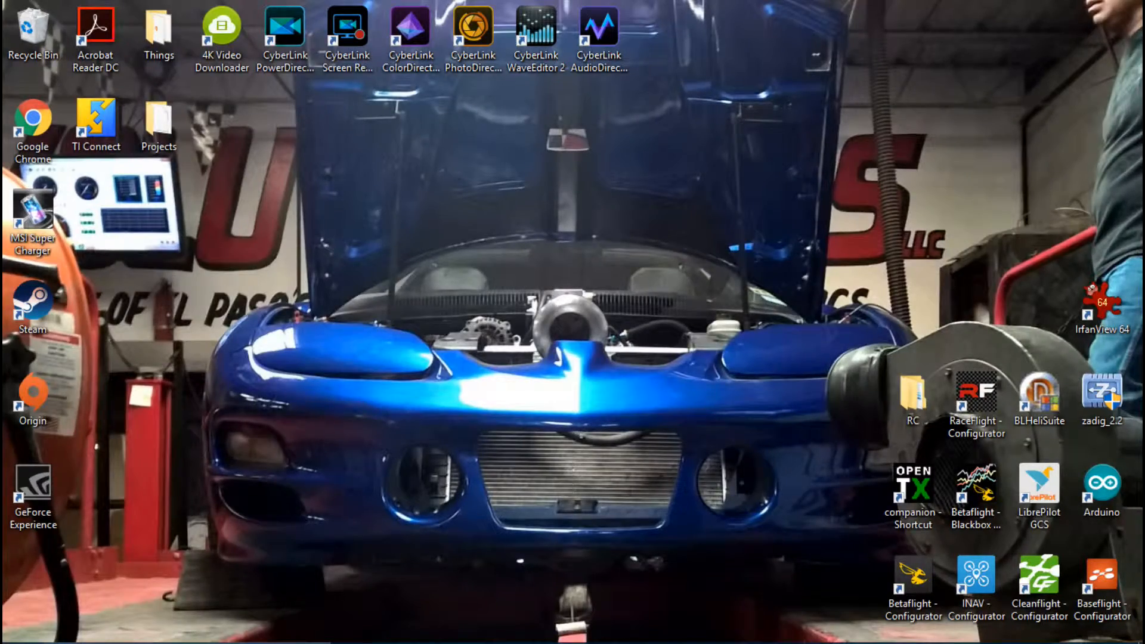
Launch Betaflight Configurator from the desktop shortcut and go to the Firmware Flasher page
{"action": "double_click", "coordinate": [911, 574]}
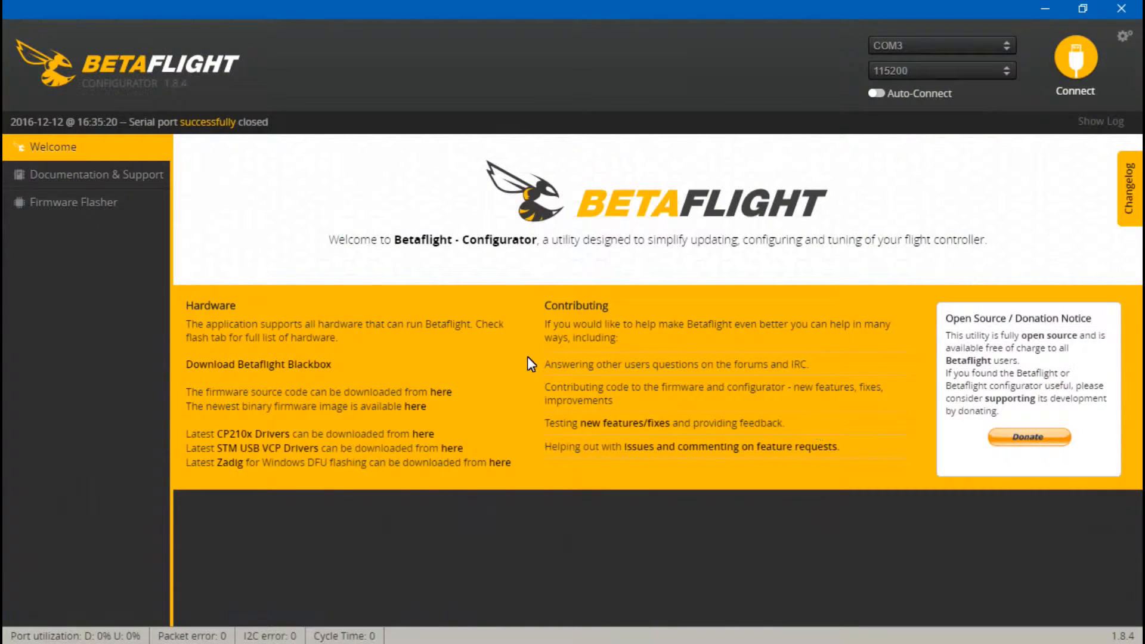
{"action": "mouse_move", "coordinate": [608, 287]}
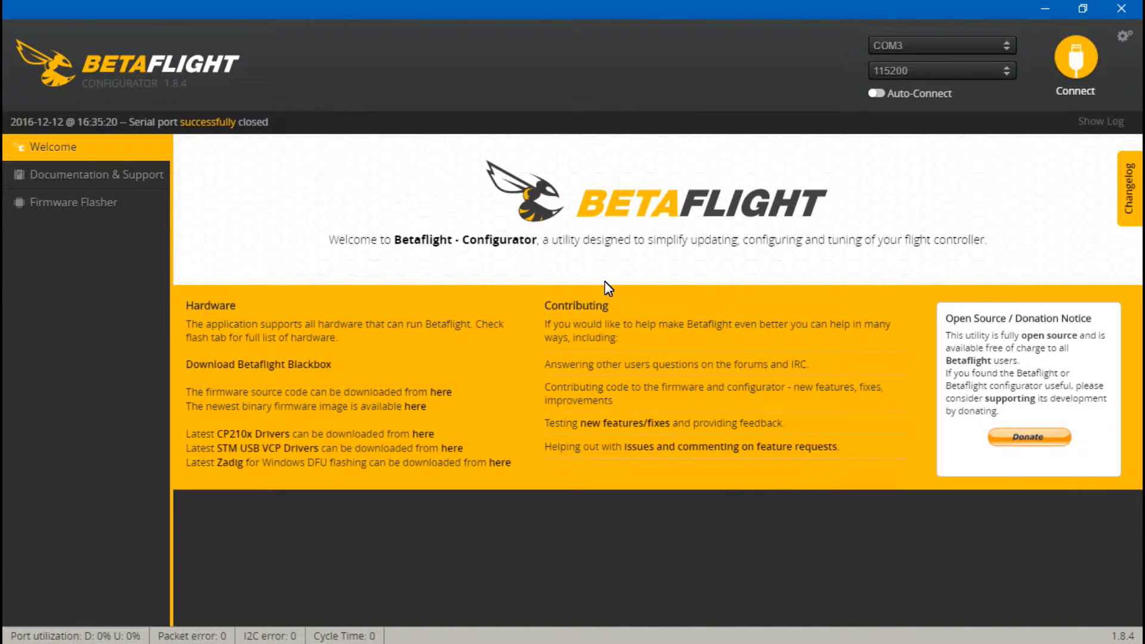
{"action": "mouse_move", "coordinate": [636, 313]}
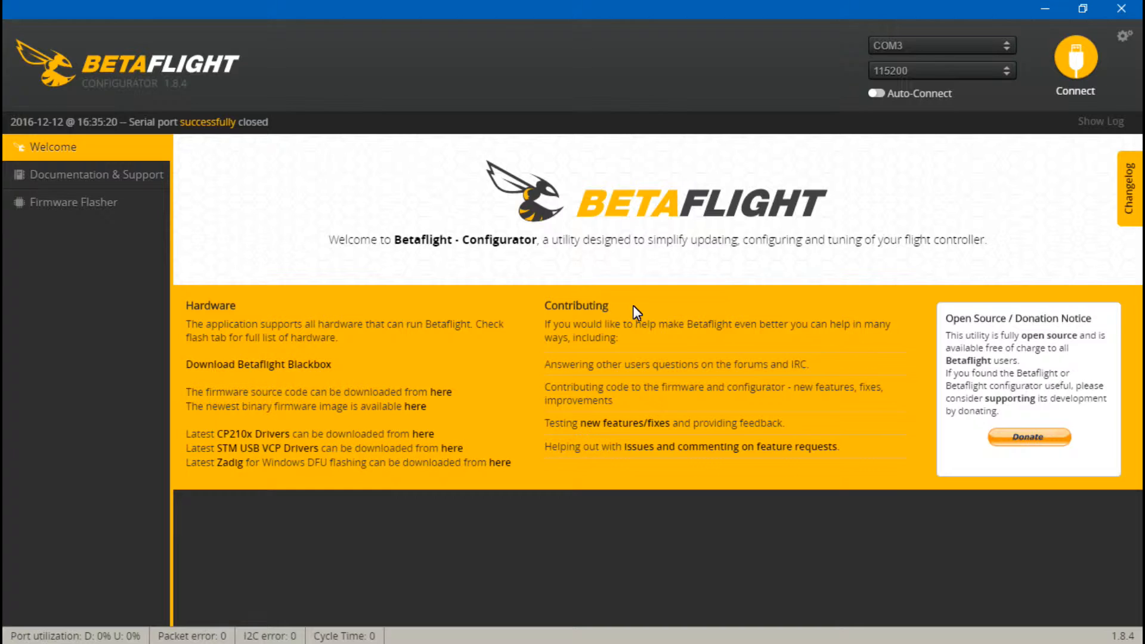
{"action": "mouse_move", "coordinate": [611, 271]}
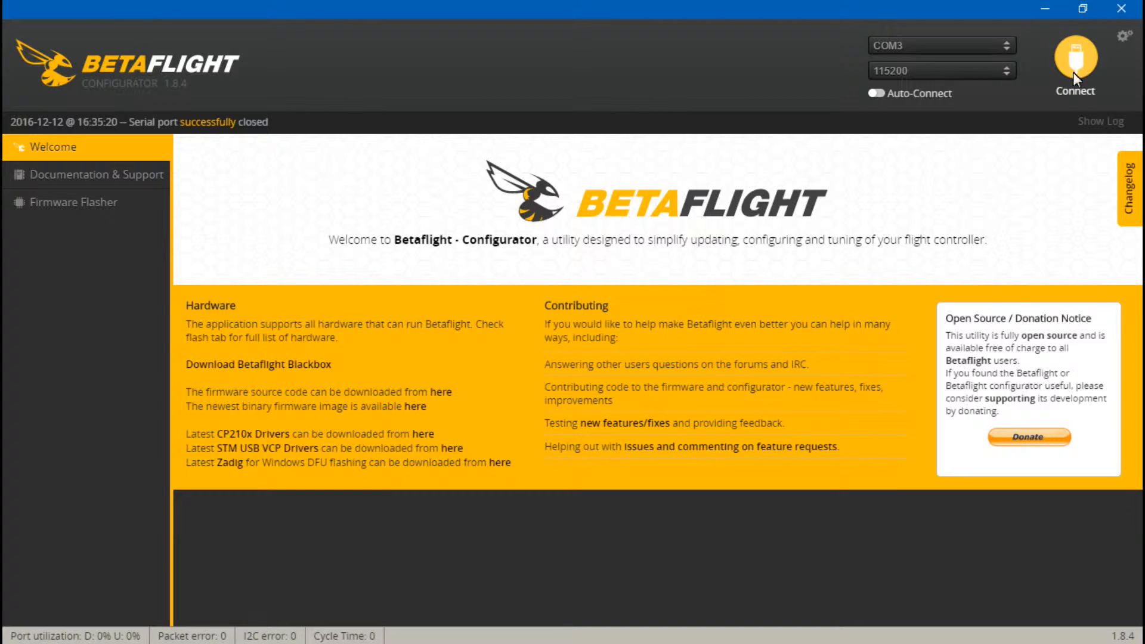
{"action": "mouse_move", "coordinate": [716, 196]}
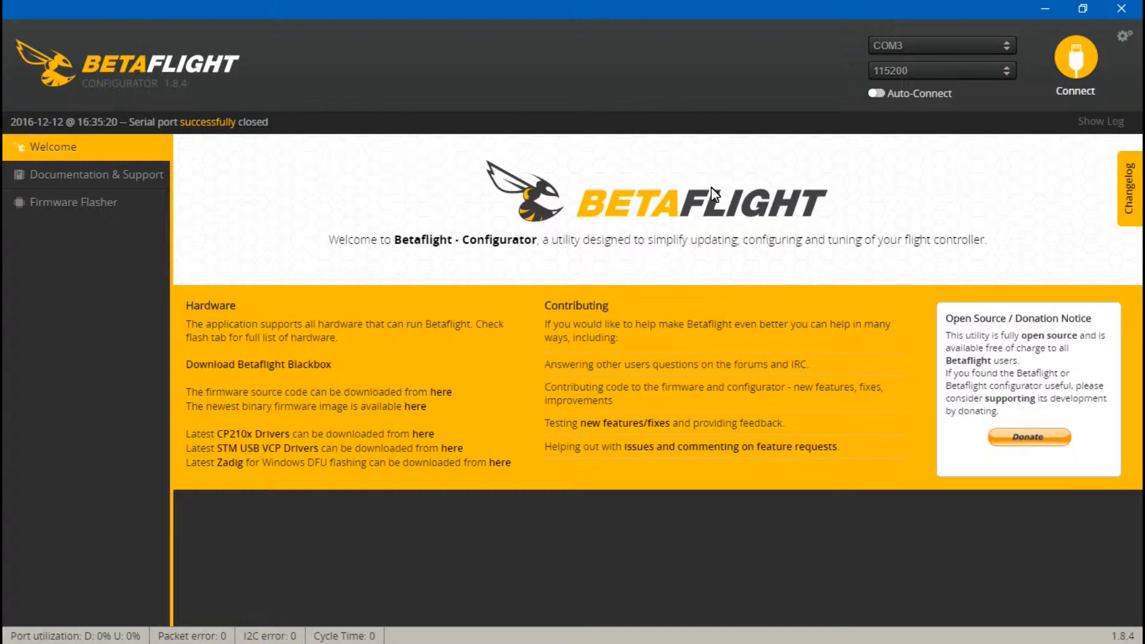
{"action": "mouse_move", "coordinate": [161, 252]}
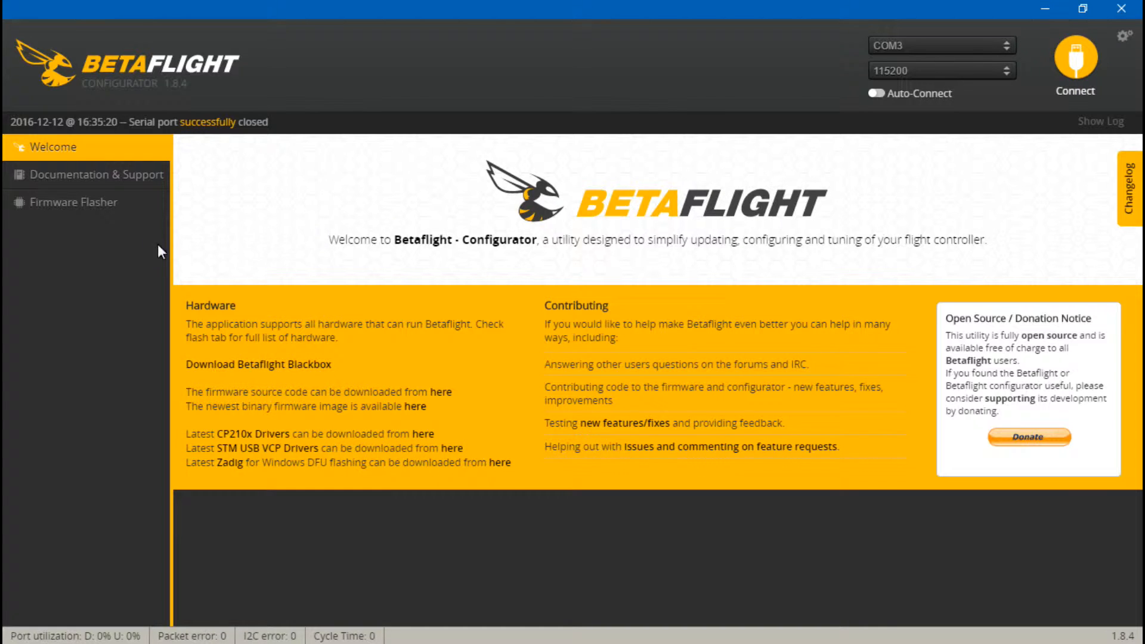
{"action": "left_click", "coordinate": [72, 202]}
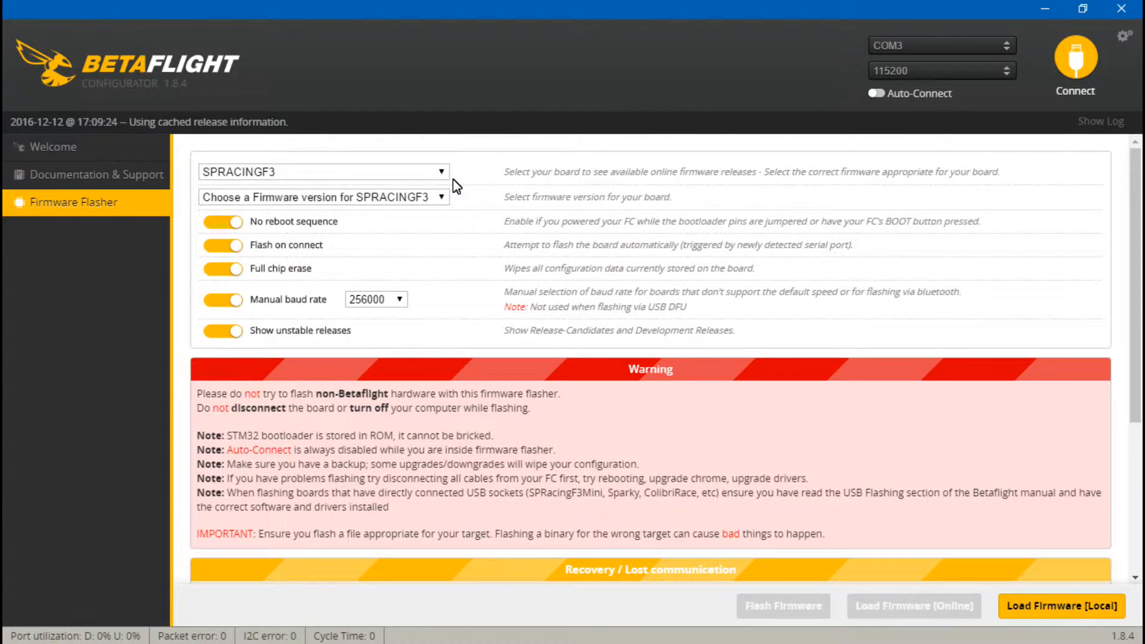
Browse the board targets, keep SPRACINGF3, and connect to the flight controller
{"action": "left_click", "coordinate": [441, 172]}
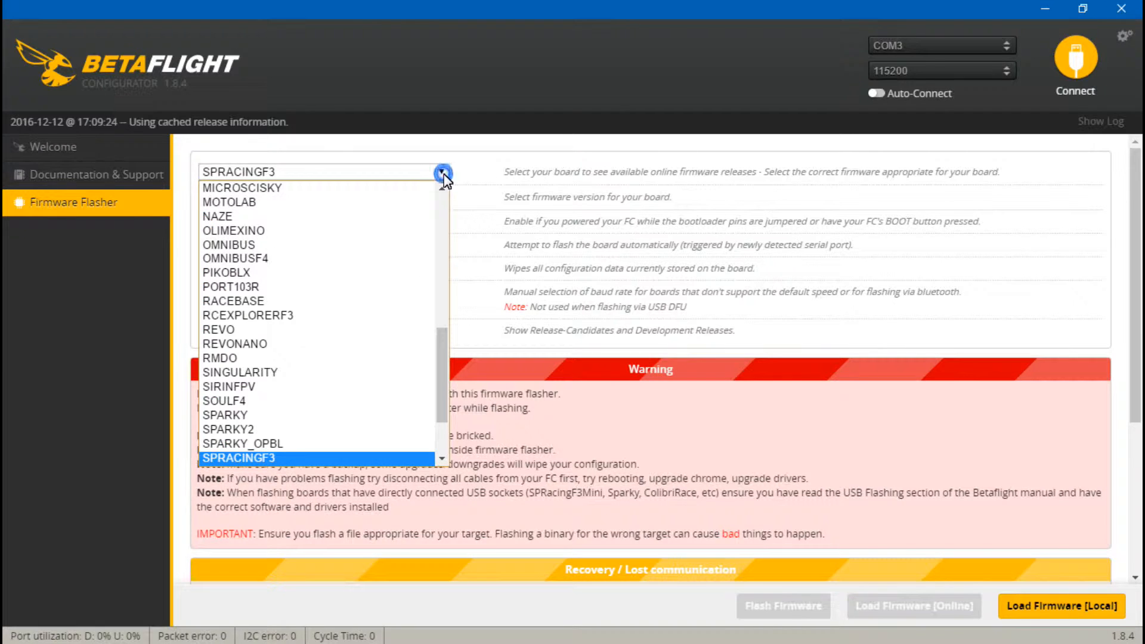
{"action": "mouse_move", "coordinate": [234, 468]}
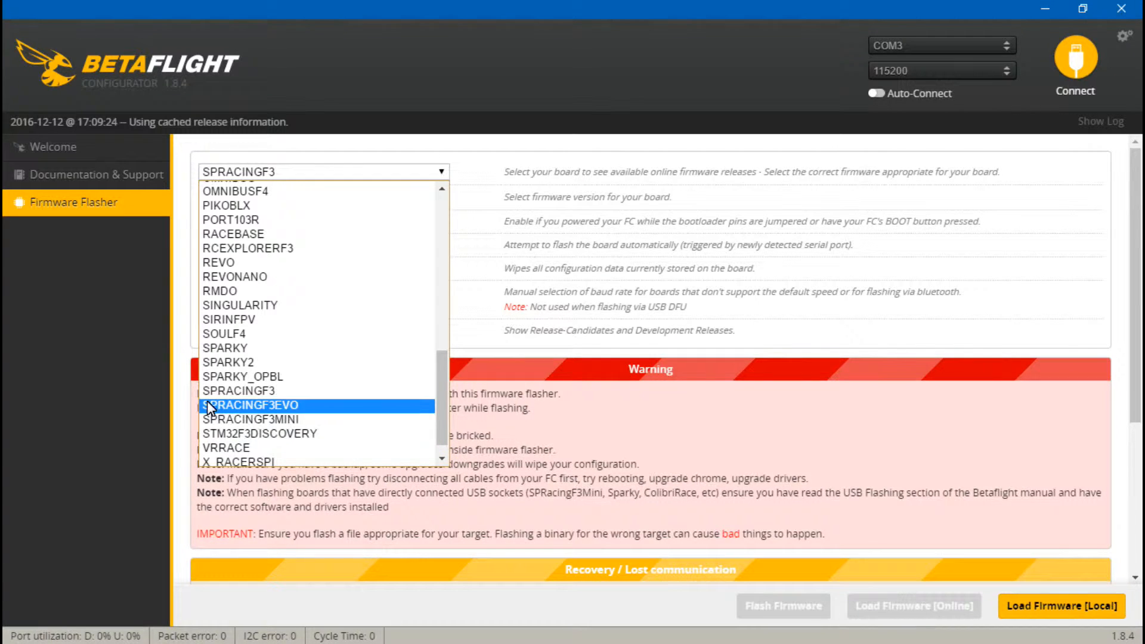
{"action": "mouse_move", "coordinate": [385, 411]}
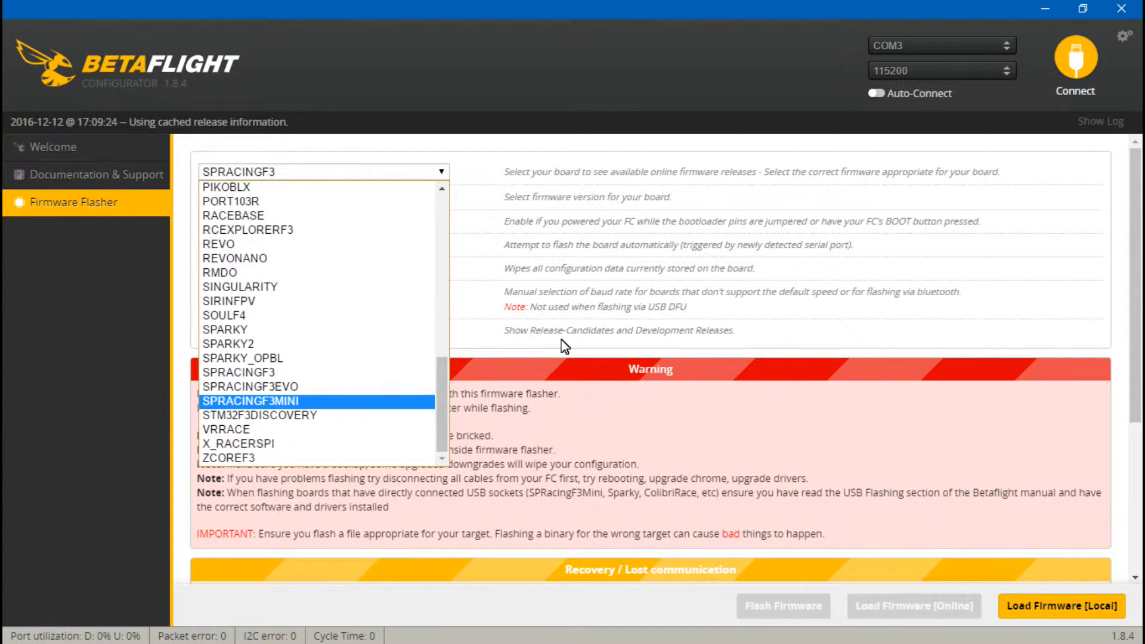
{"action": "left_click", "coordinate": [239, 372]}
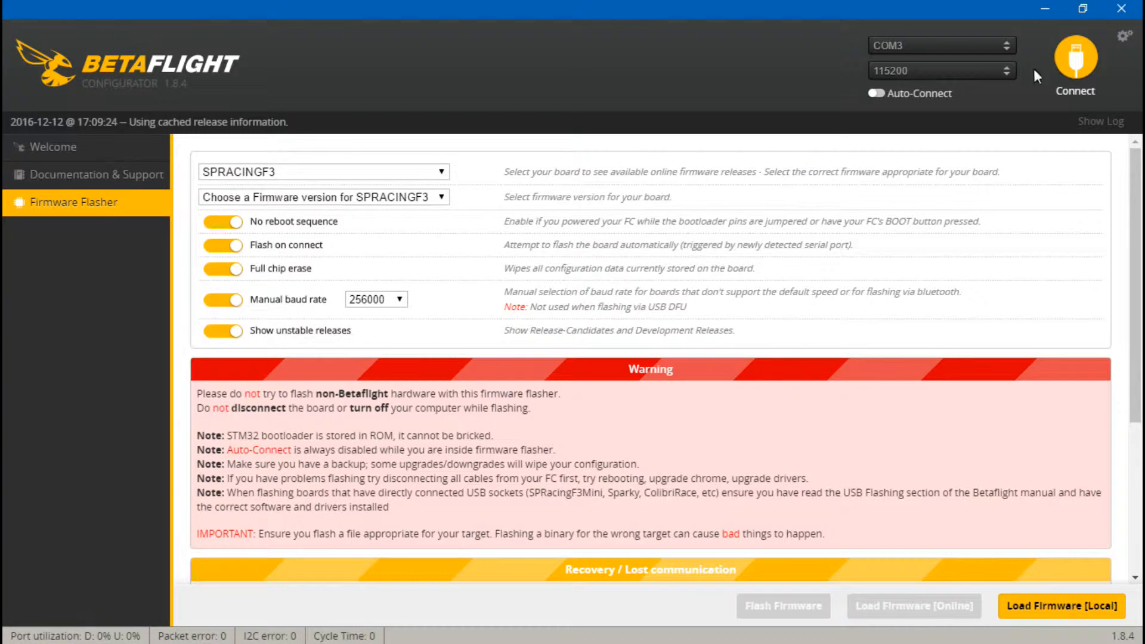
{"action": "left_click", "coordinate": [1075, 59]}
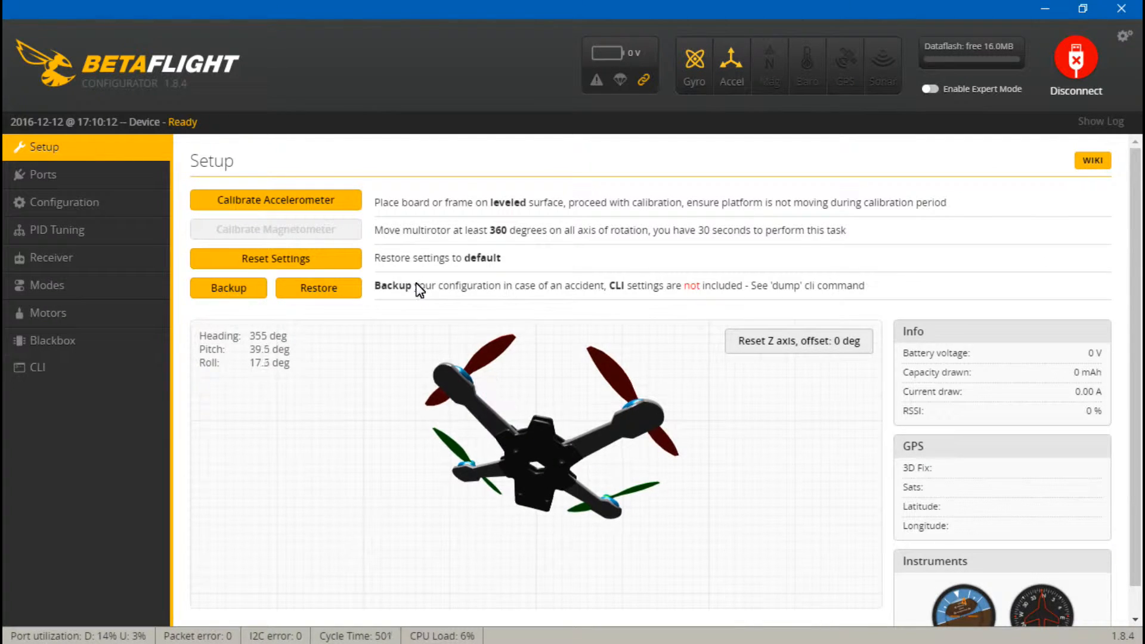
On Ports, enable Serial RX on UART3 with SmartPort telemetry on UART2, then save and reboot
{"action": "left_click", "coordinate": [41, 174]}
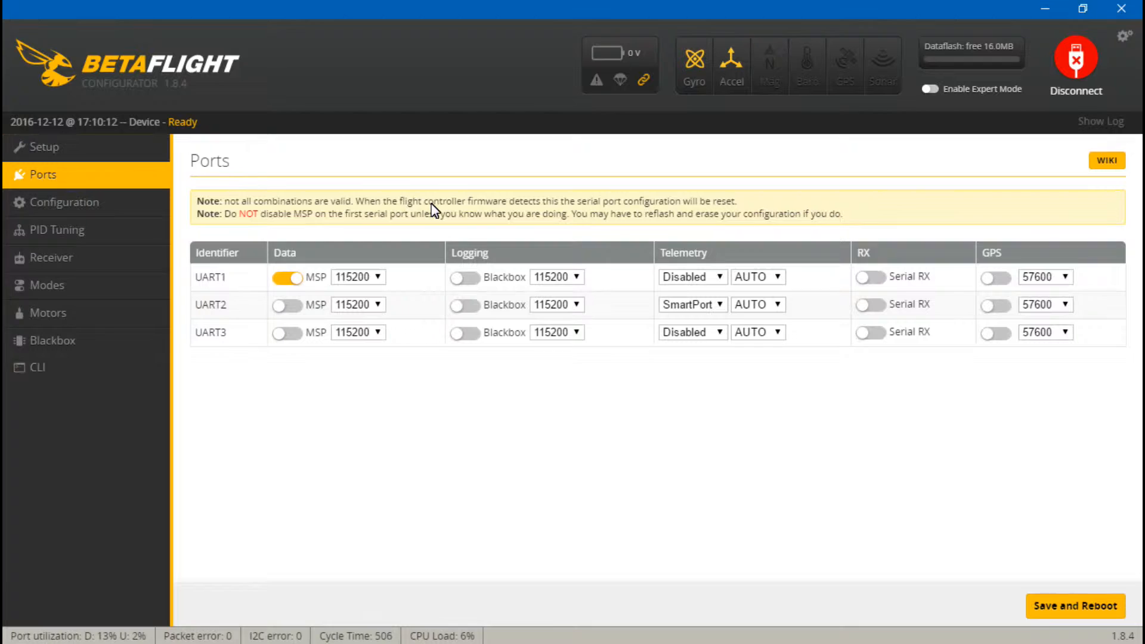
{"action": "mouse_move", "coordinate": [233, 293]}
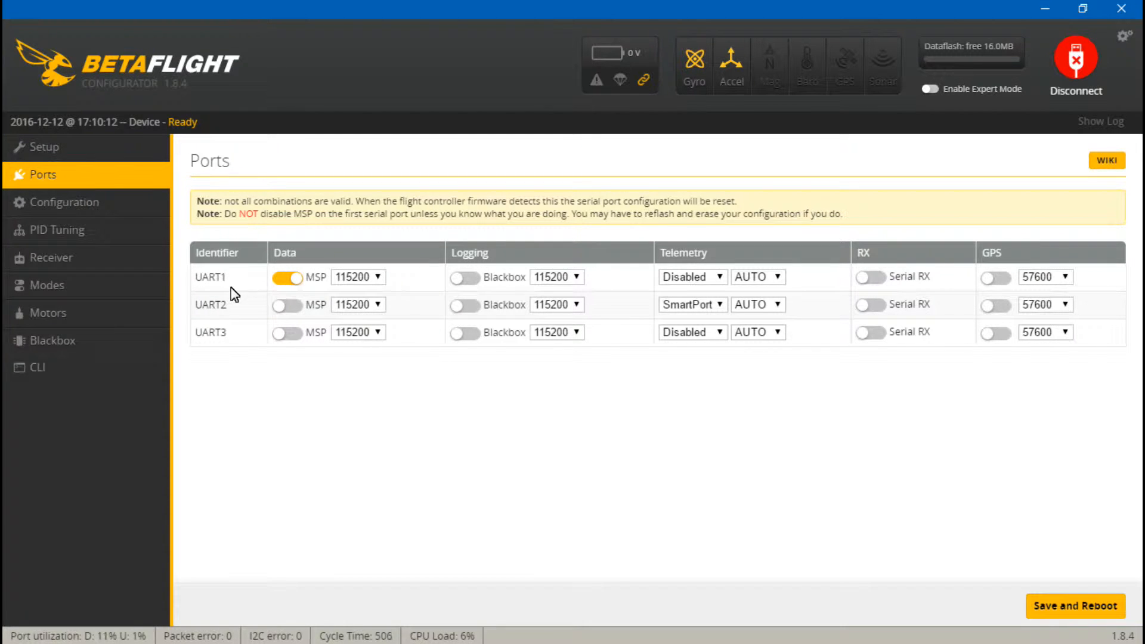
{"action": "mouse_move", "coordinate": [610, 308]}
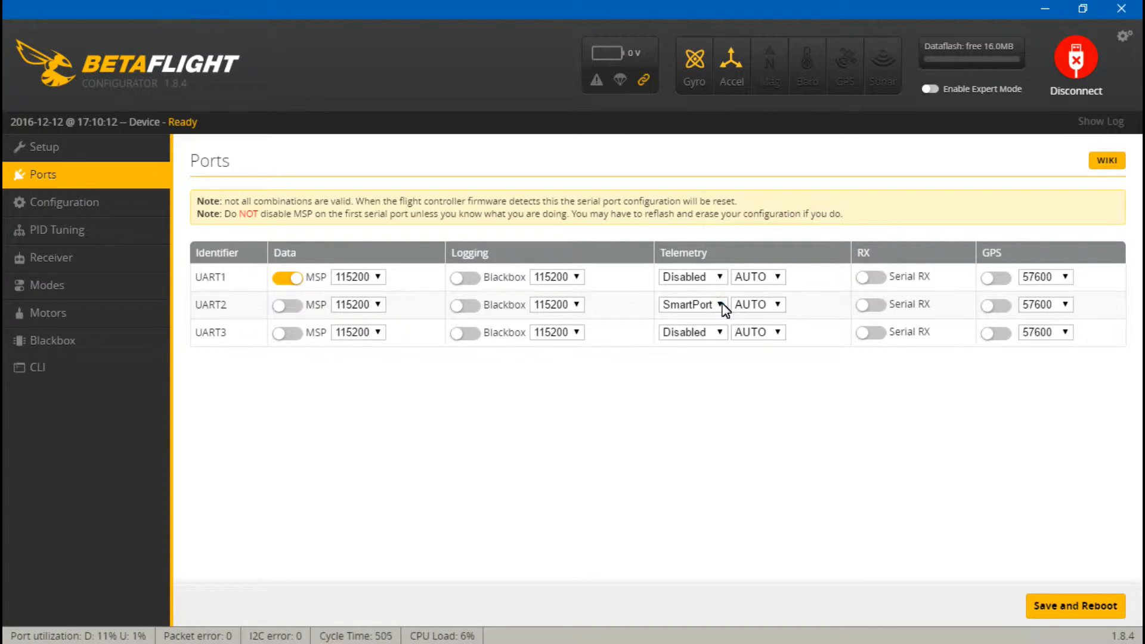
{"action": "left_click", "coordinate": [690, 304]}
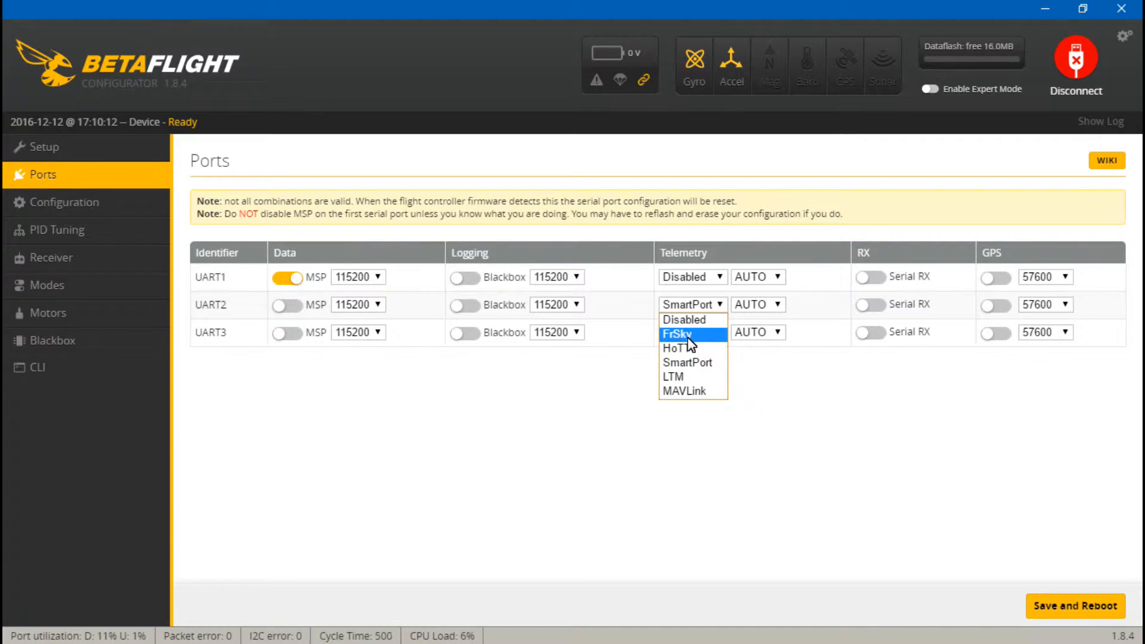
{"action": "mouse_move", "coordinate": [705, 347]}
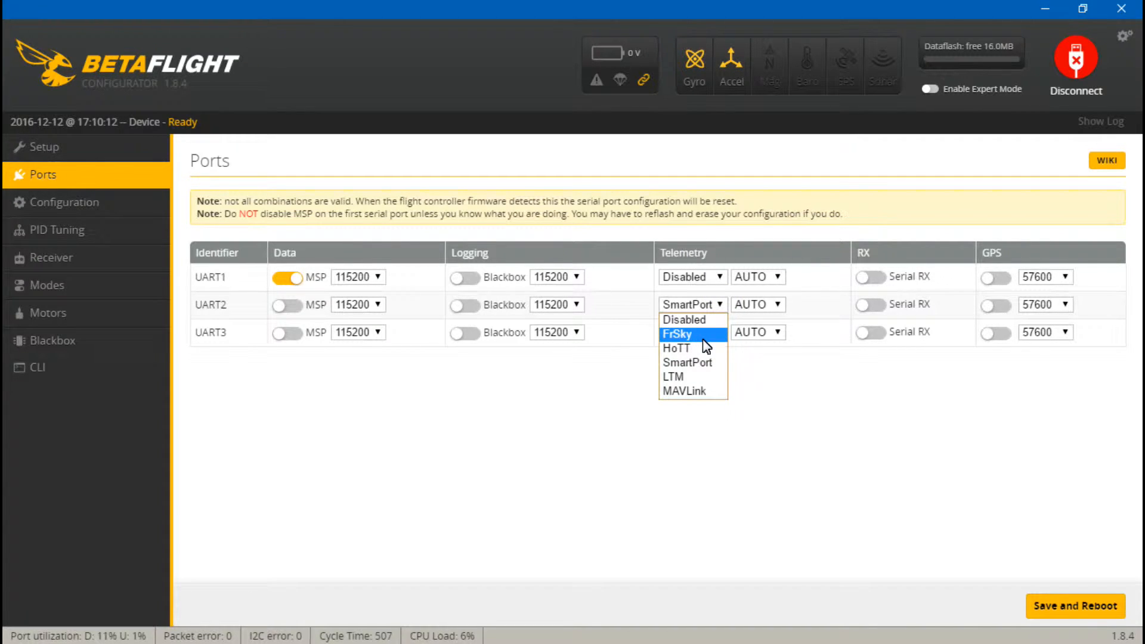
{"action": "mouse_move", "coordinate": [699, 348]}
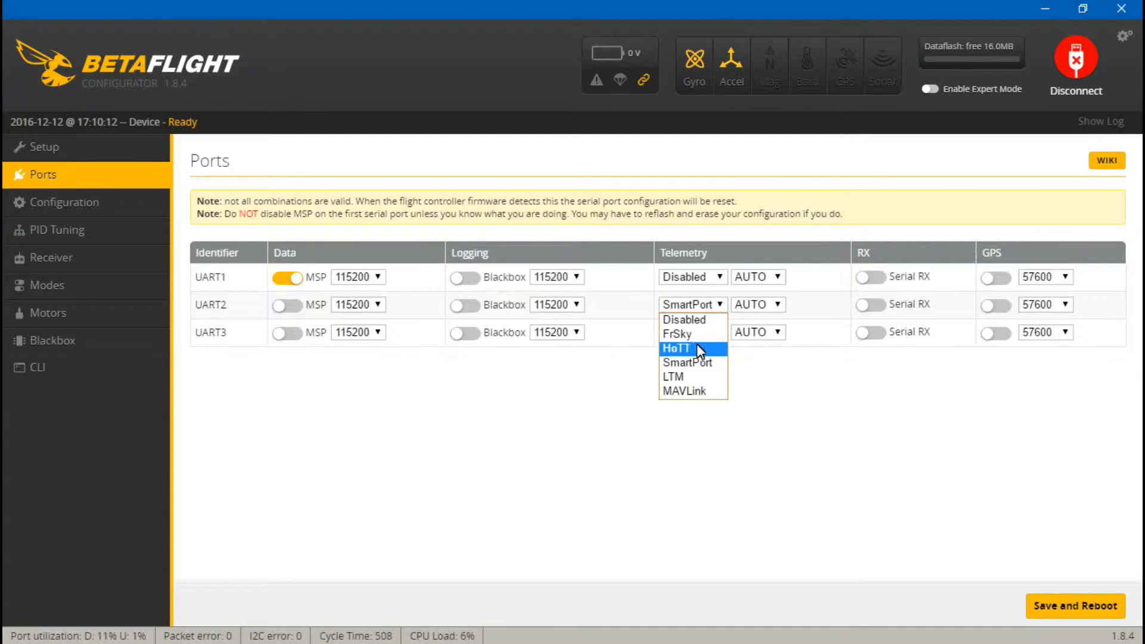
{"action": "mouse_move", "coordinate": [691, 334]}
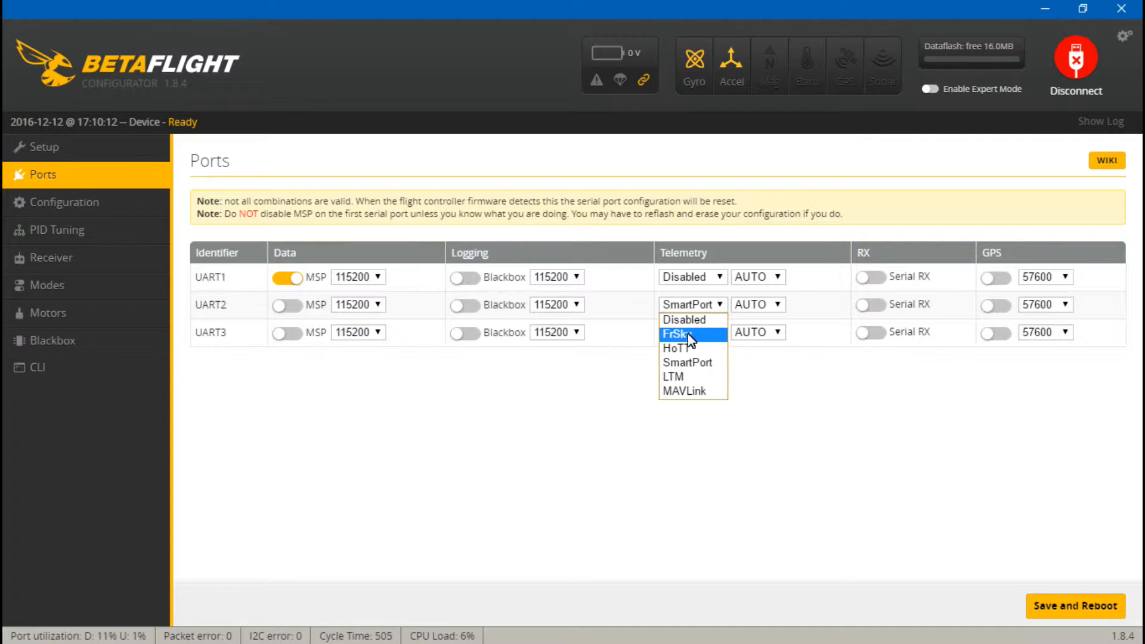
{"action": "mouse_move", "coordinate": [685, 363]}
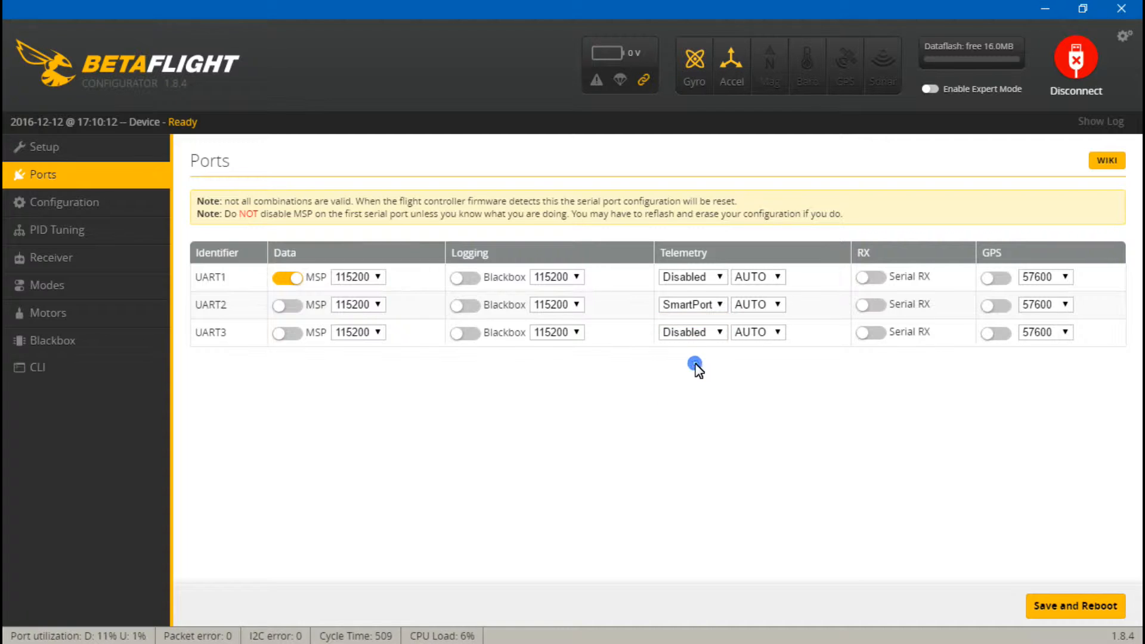
{"action": "mouse_move", "coordinate": [267, 383]}
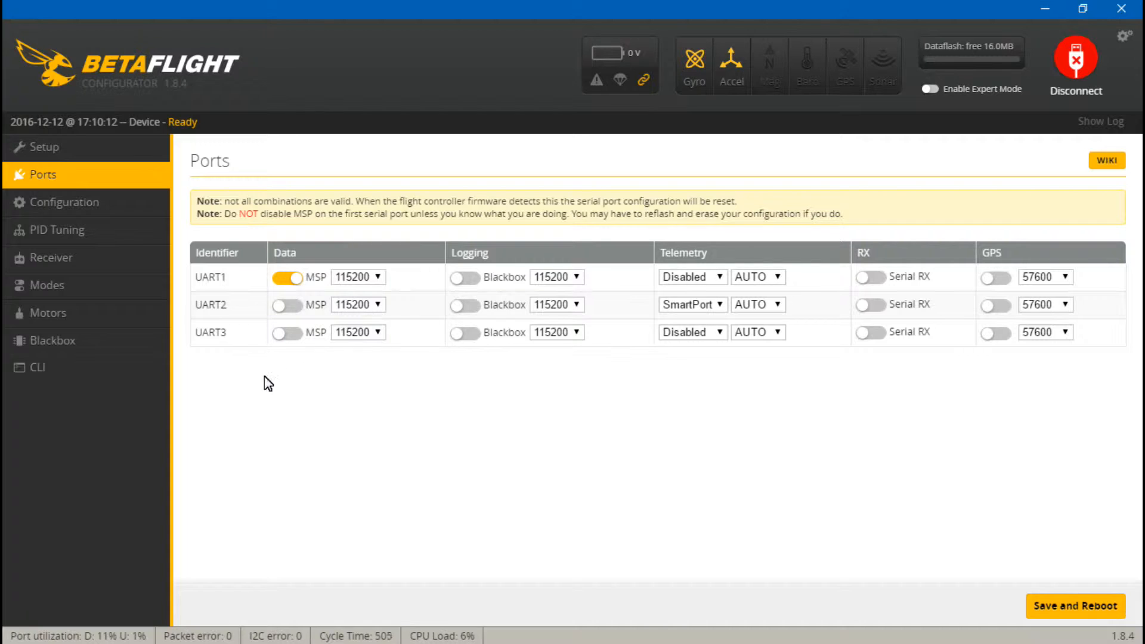
{"action": "mouse_move", "coordinate": [226, 334]}
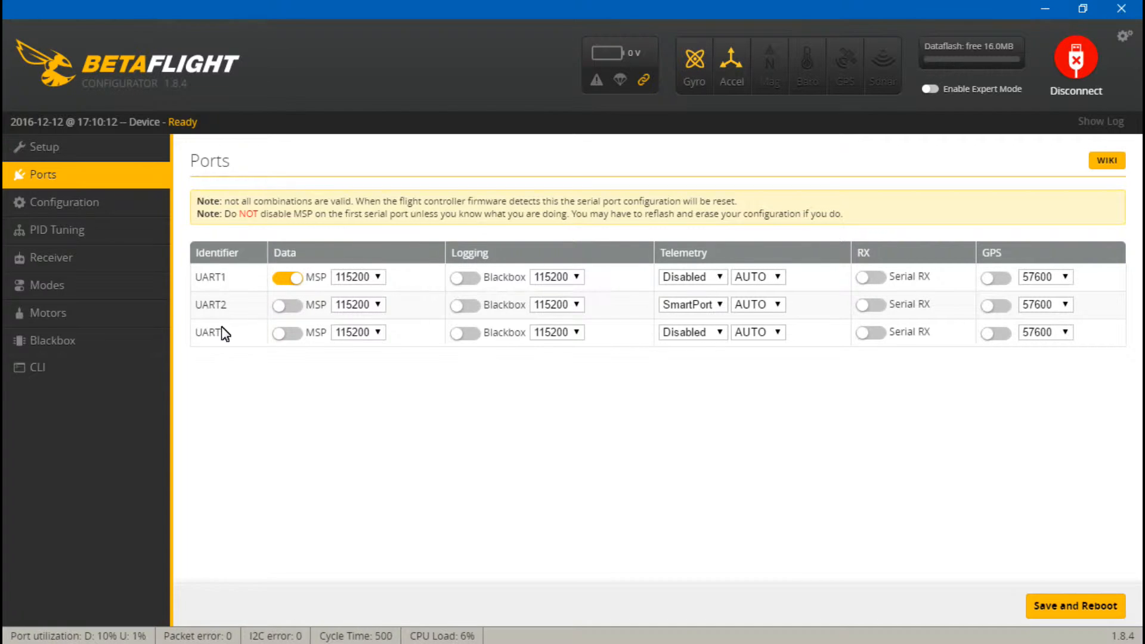
{"action": "mouse_move", "coordinate": [248, 364]}
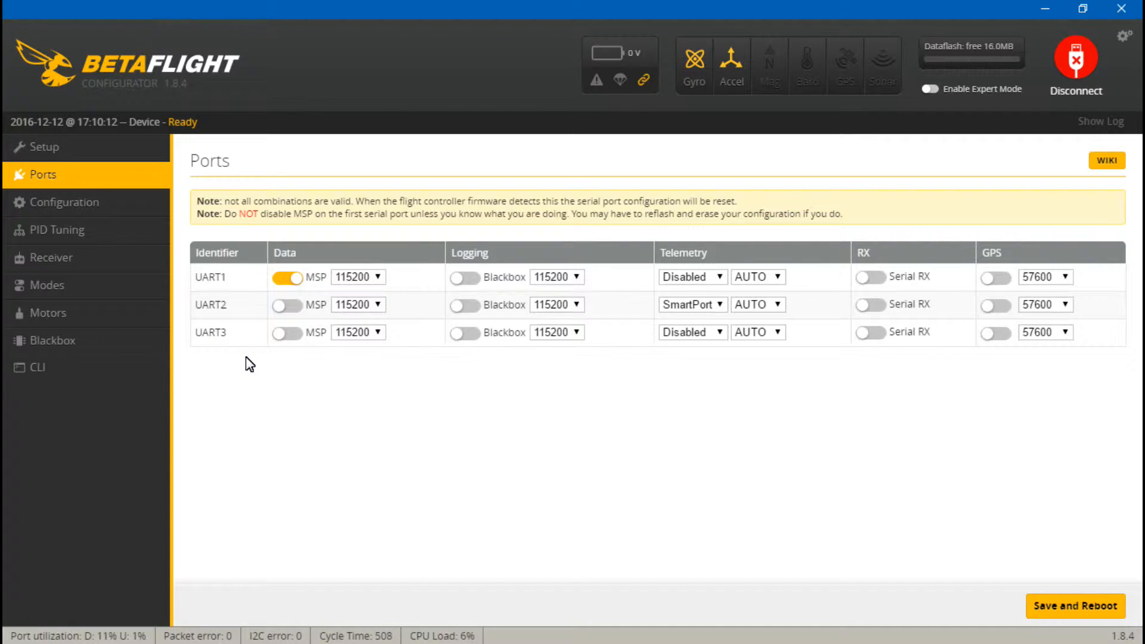
{"action": "mouse_move", "coordinate": [253, 362]}
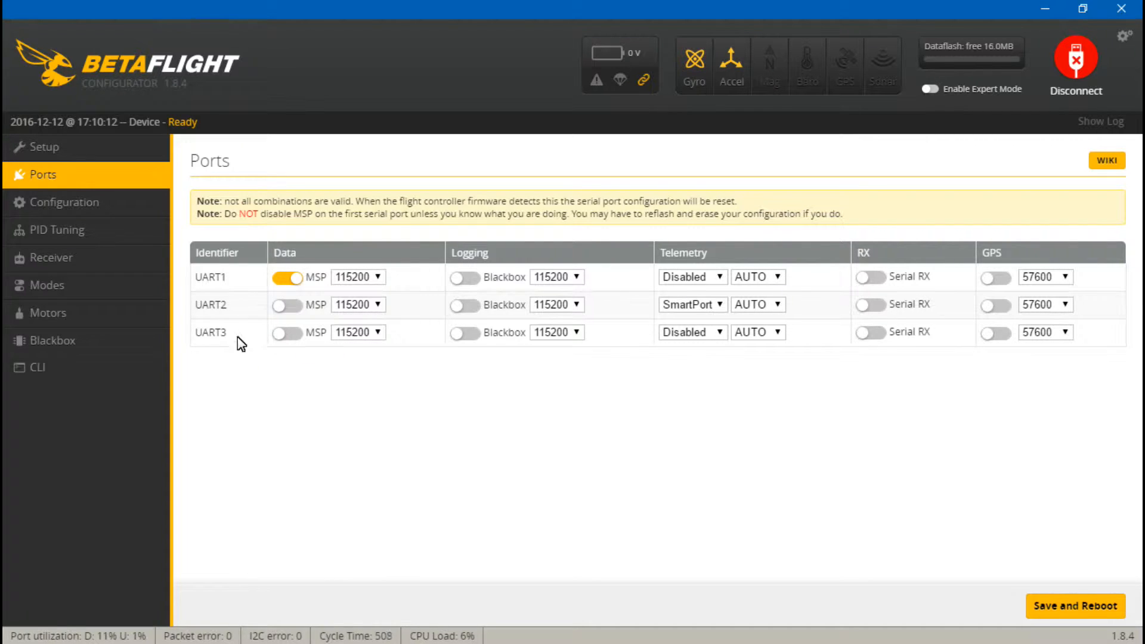
{"action": "mouse_move", "coordinate": [220, 338]}
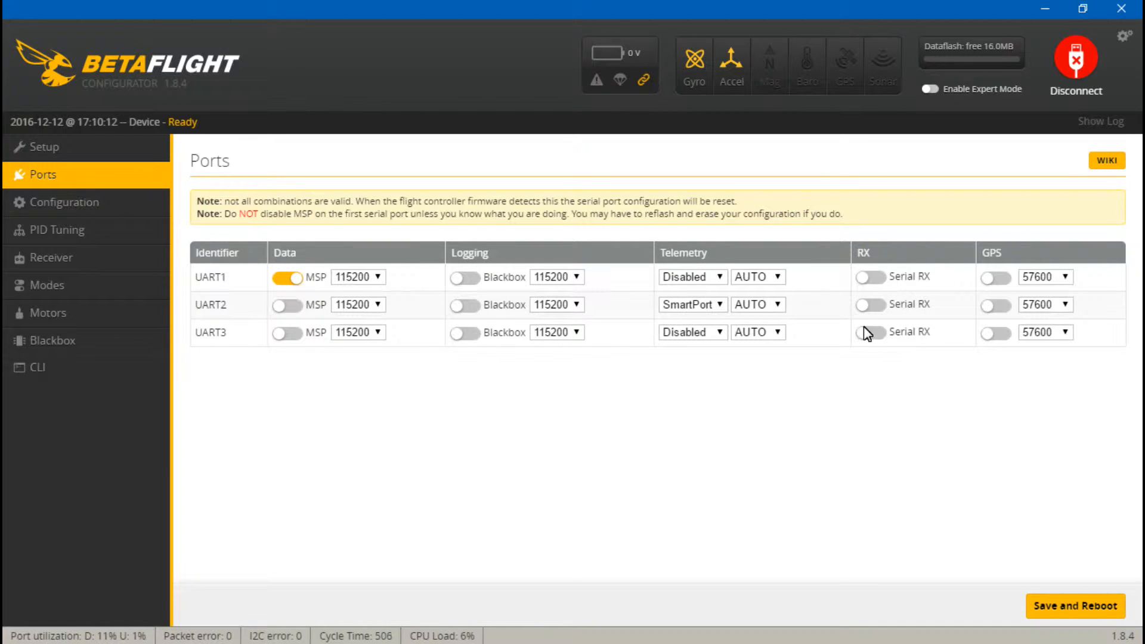
{"action": "left_click", "coordinate": [870, 333]}
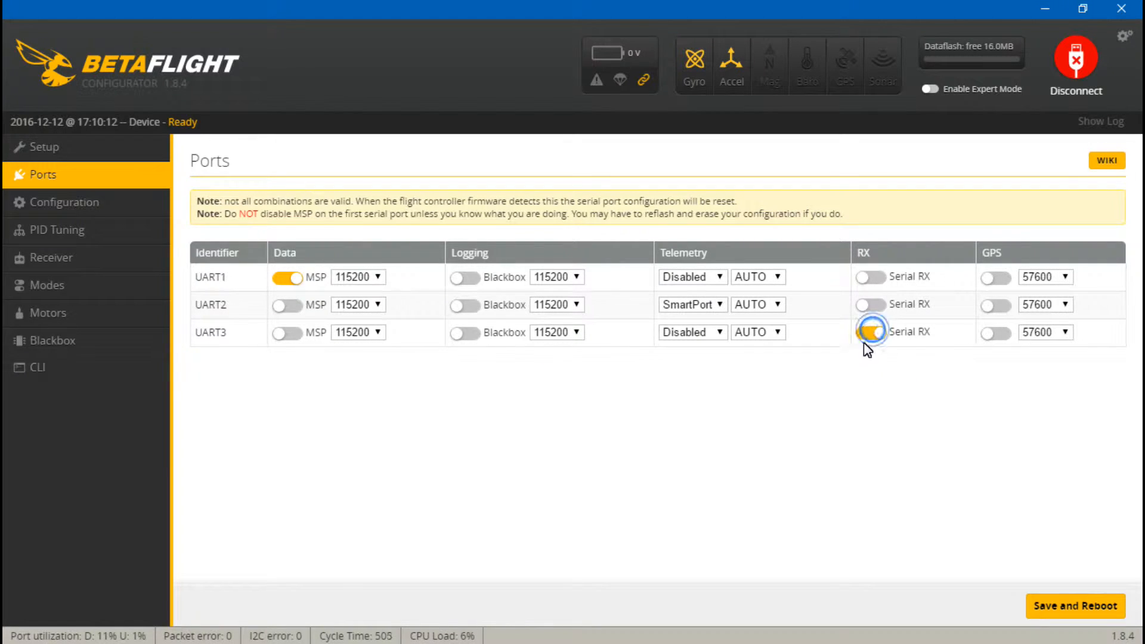
{"action": "left_click", "coordinate": [870, 333]}
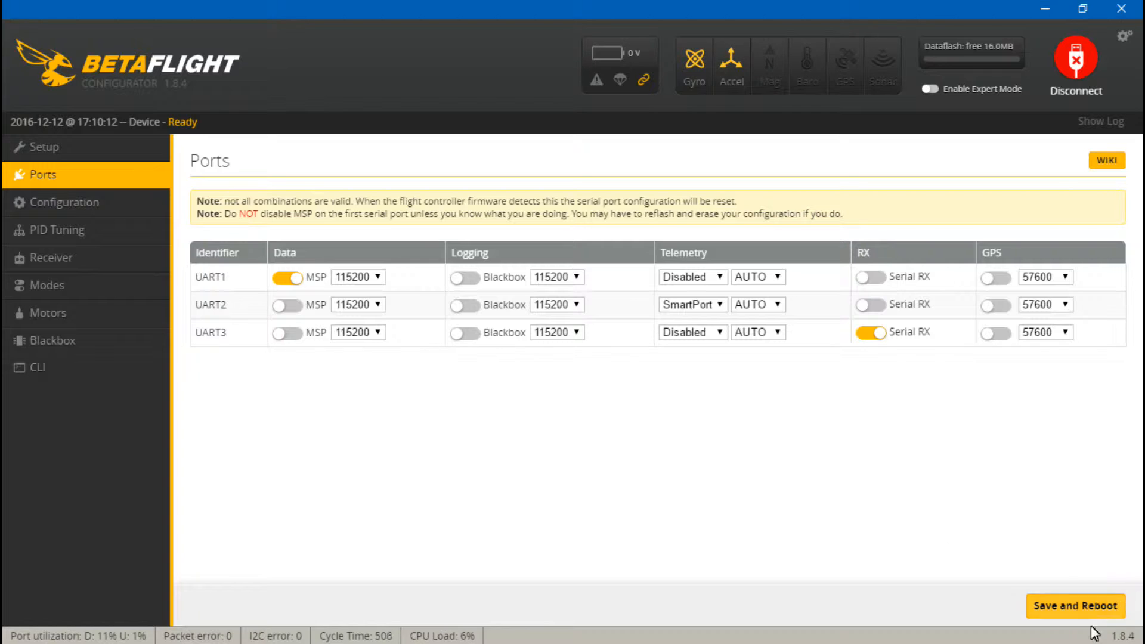
{"action": "left_click", "coordinate": [1074, 606]}
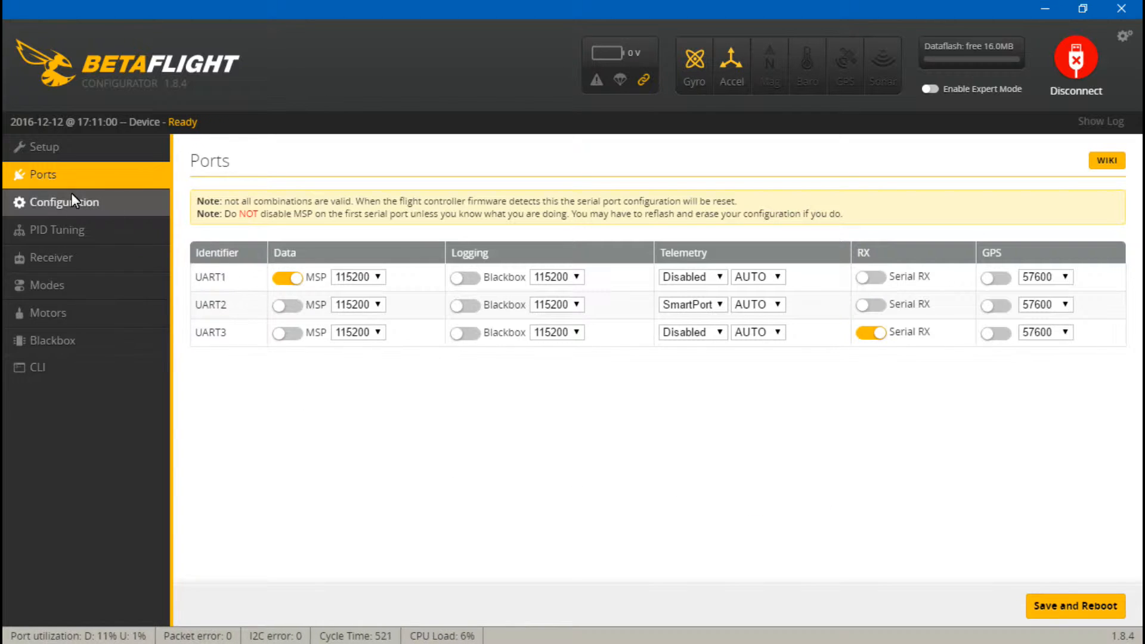
Set receiver mode to RX_SERIAL with SBUS as the serial receiver provider
{"action": "left_click", "coordinate": [66, 203]}
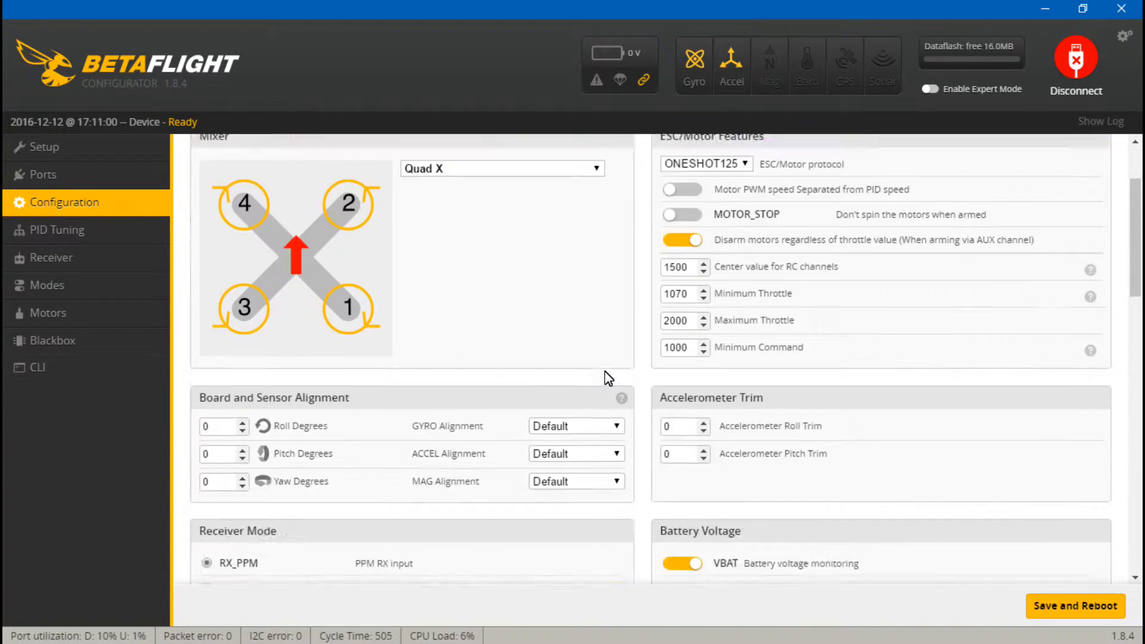
{"action": "scroll", "scroll_direction": "down", "scroll_amount": 3}
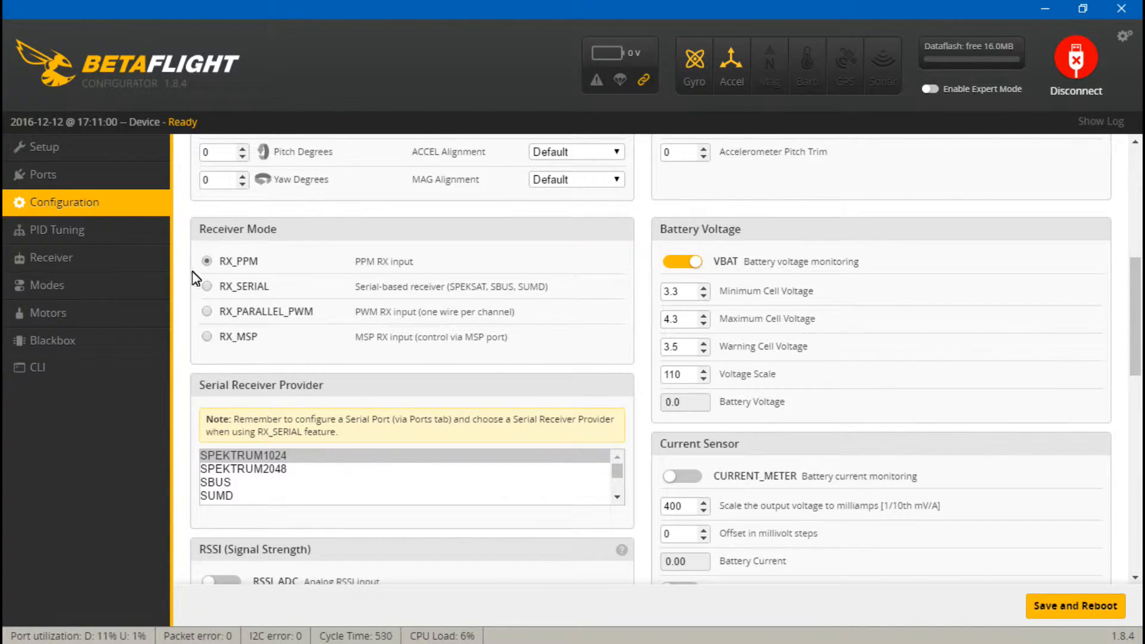
{"action": "left_click", "coordinate": [206, 286]}
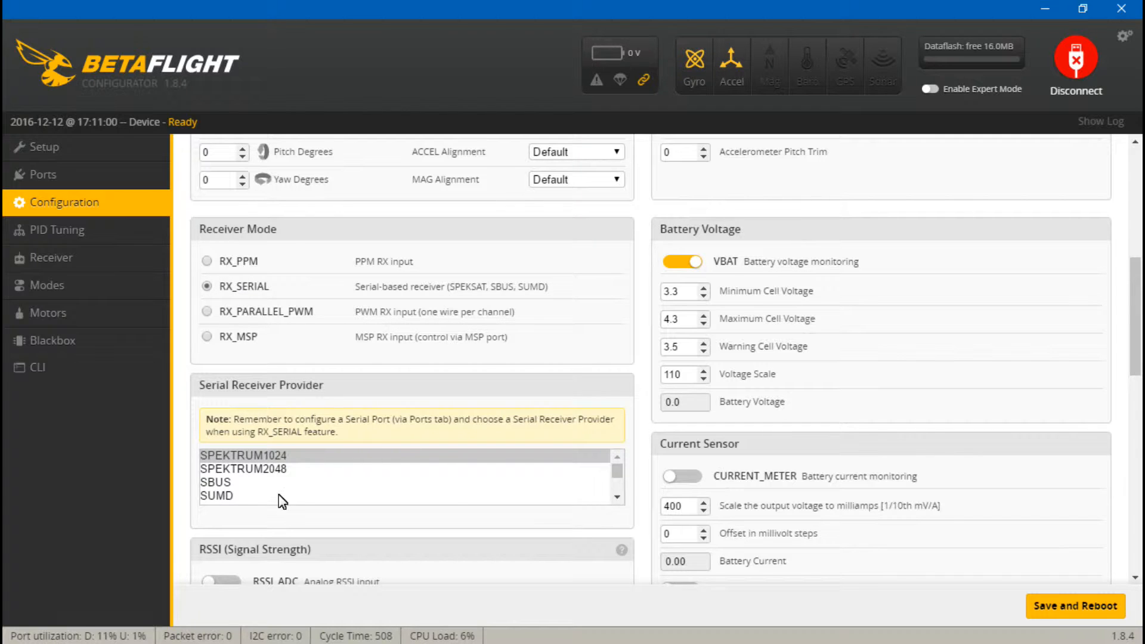
{"action": "mouse_move", "coordinate": [223, 482]}
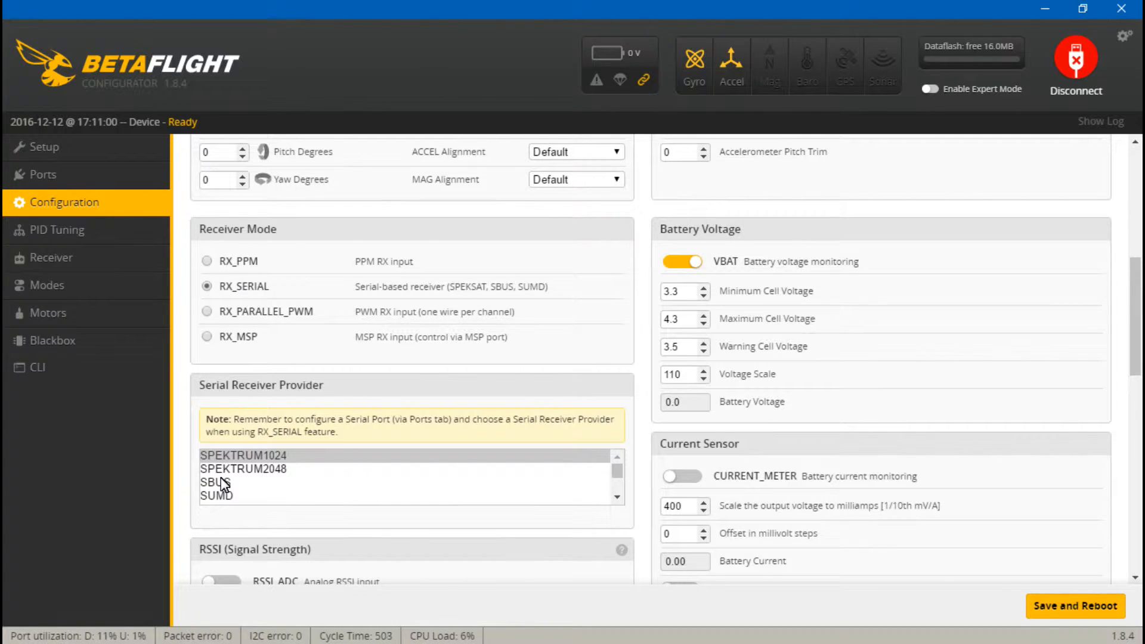
{"action": "left_click", "coordinate": [216, 482]}
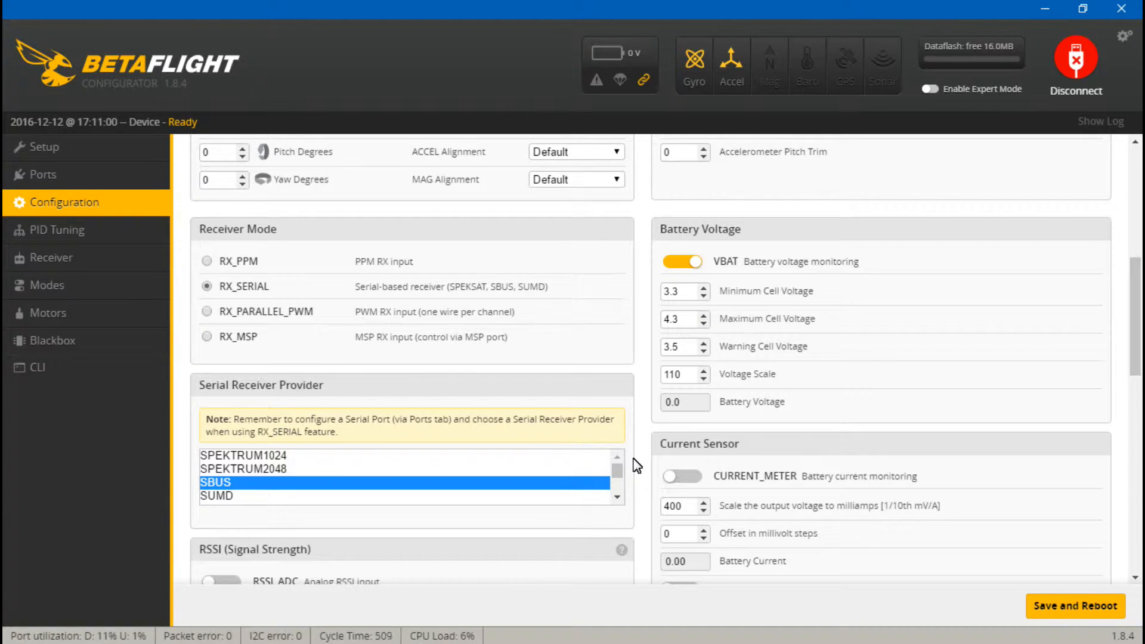
Enable the TELEMETRY feature, save and reboot, then view the Receiver channel values
{"action": "scroll", "scroll_direction": "down", "scroll_amount": 3}
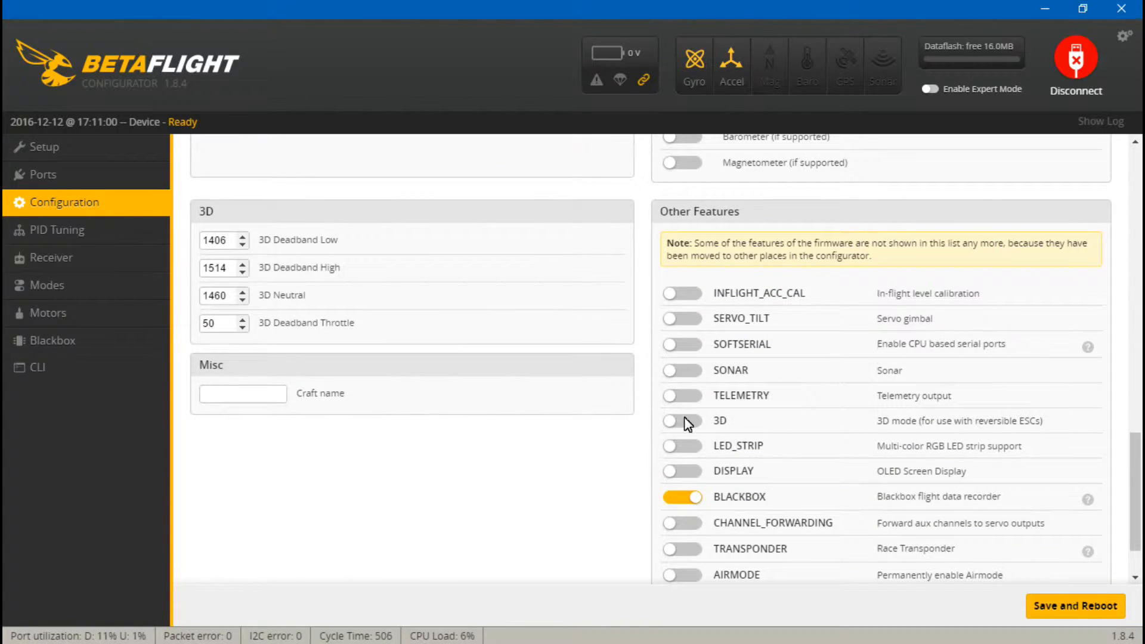
{"action": "left_click", "coordinate": [681, 395]}
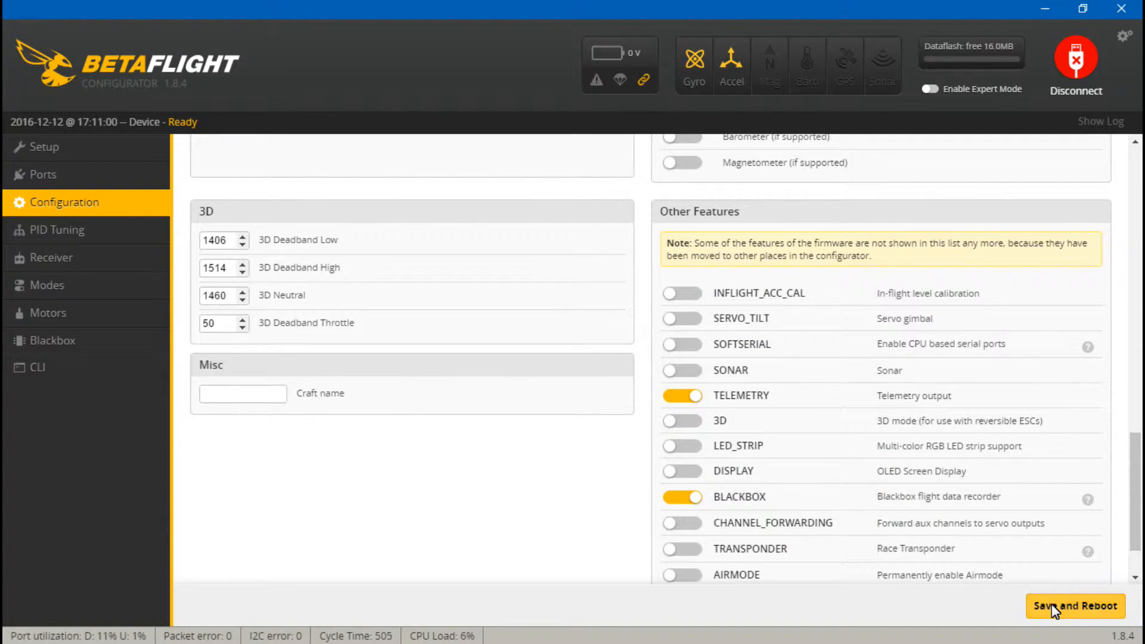
{"action": "left_click", "coordinate": [1072, 606]}
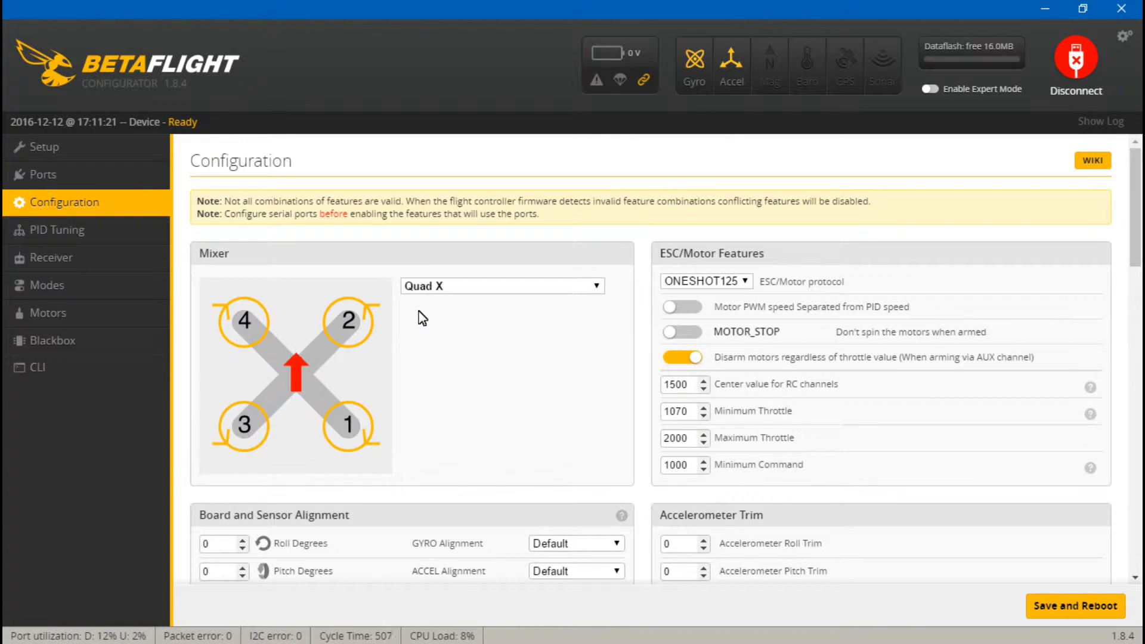
{"action": "mouse_move", "coordinate": [281, 309]}
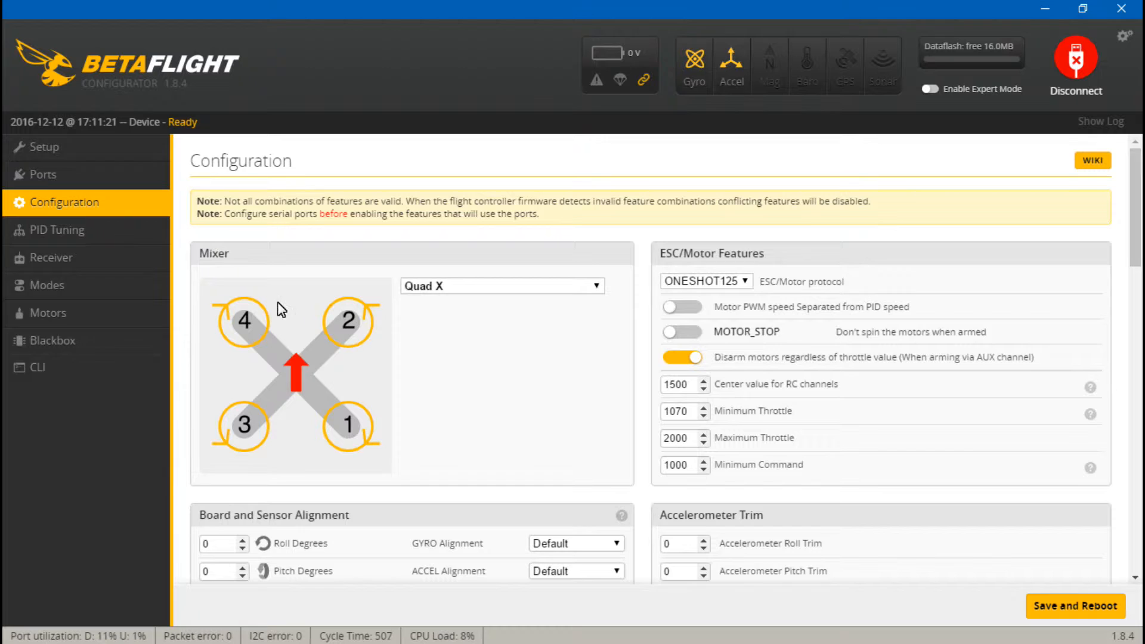
{"action": "left_click", "coordinate": [50, 258]}
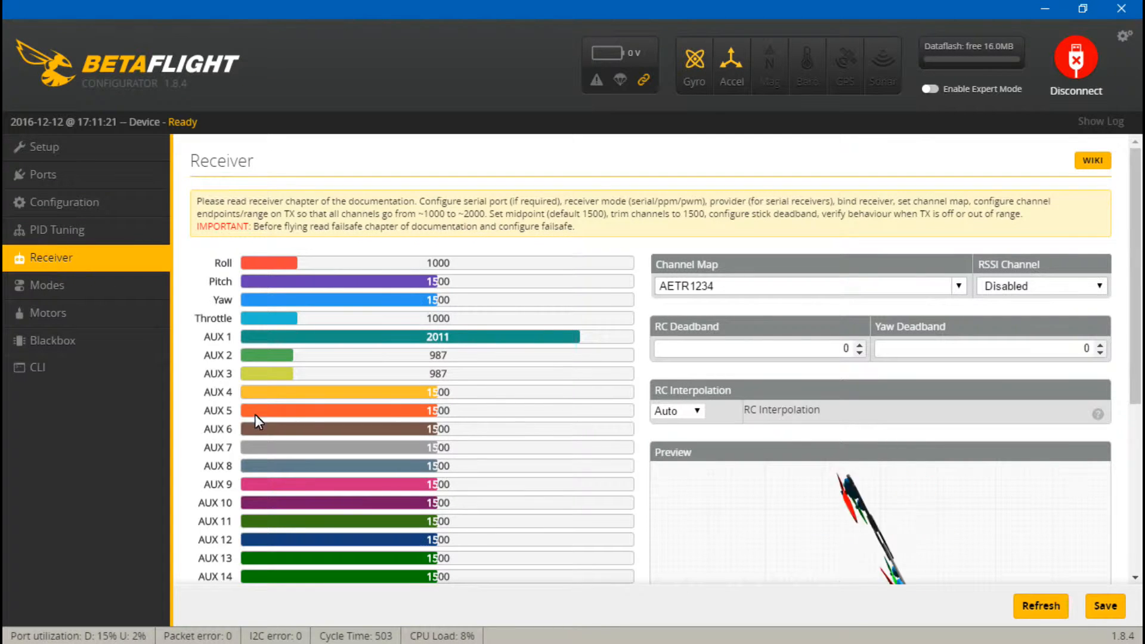